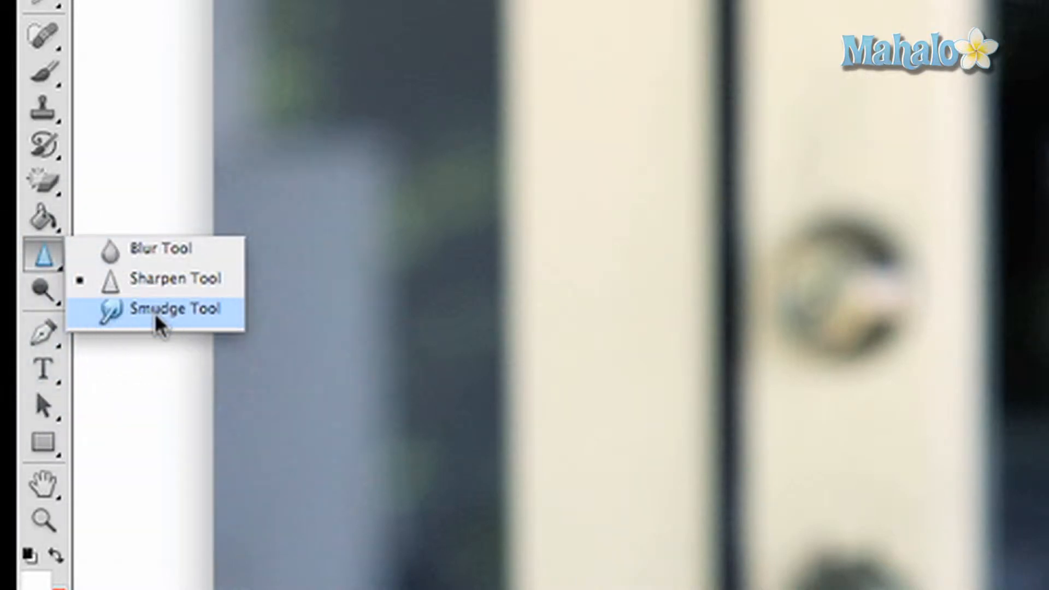
Activate the Smudge Tool from the toolbar flyout for the headshot photo
{"action": "left_click", "coordinate": [174, 310]}
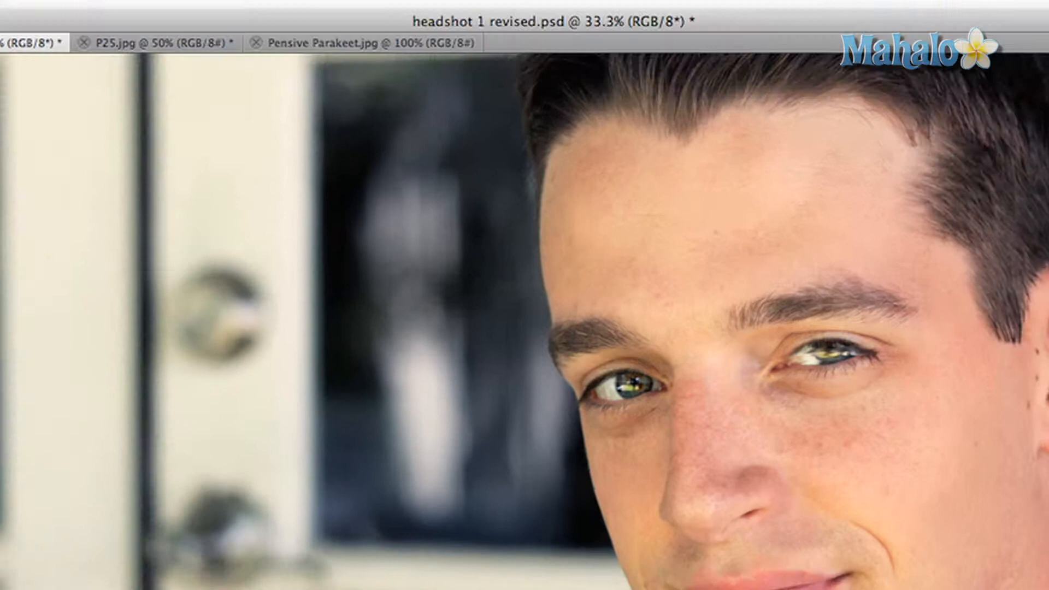
Keep the smudge Mode at Normal and raise Strength from 50% to 52%
{"action": "left_click", "coordinate": [305, 95]}
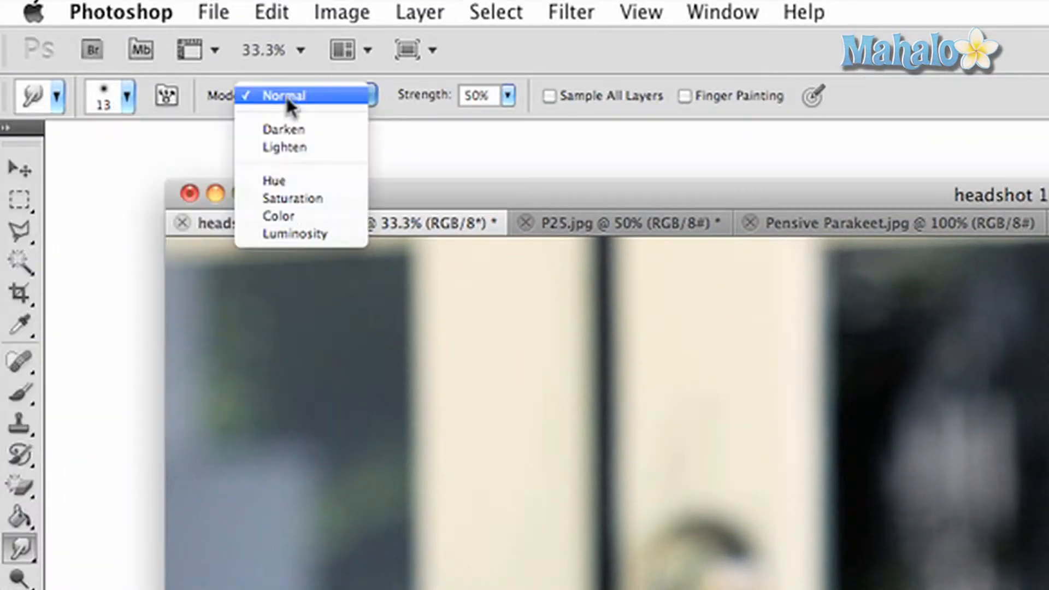
{"action": "left_click", "coordinate": [288, 95]}
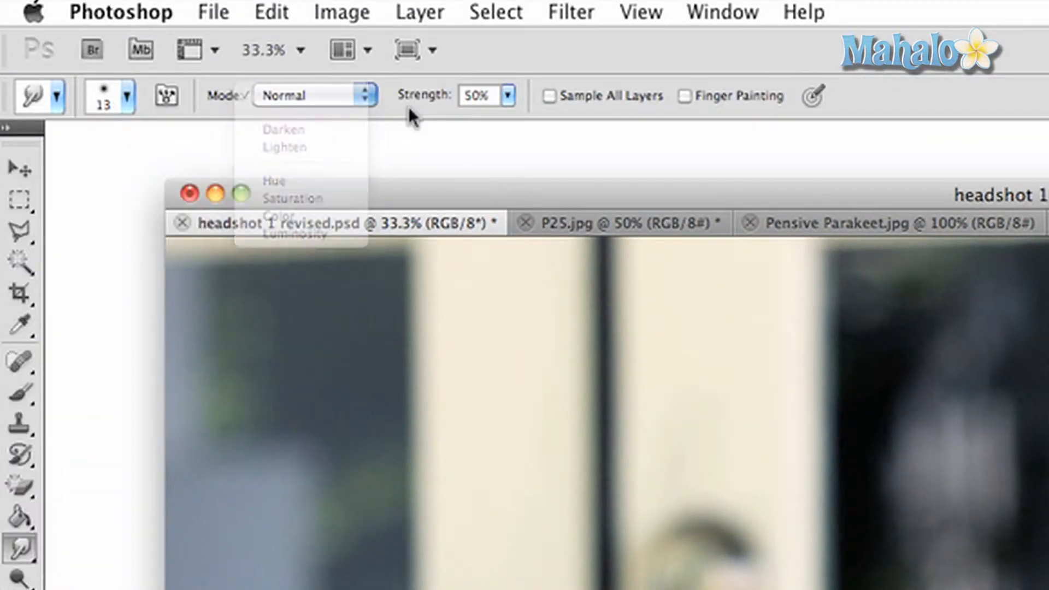
{"action": "left_click", "coordinate": [507, 90]}
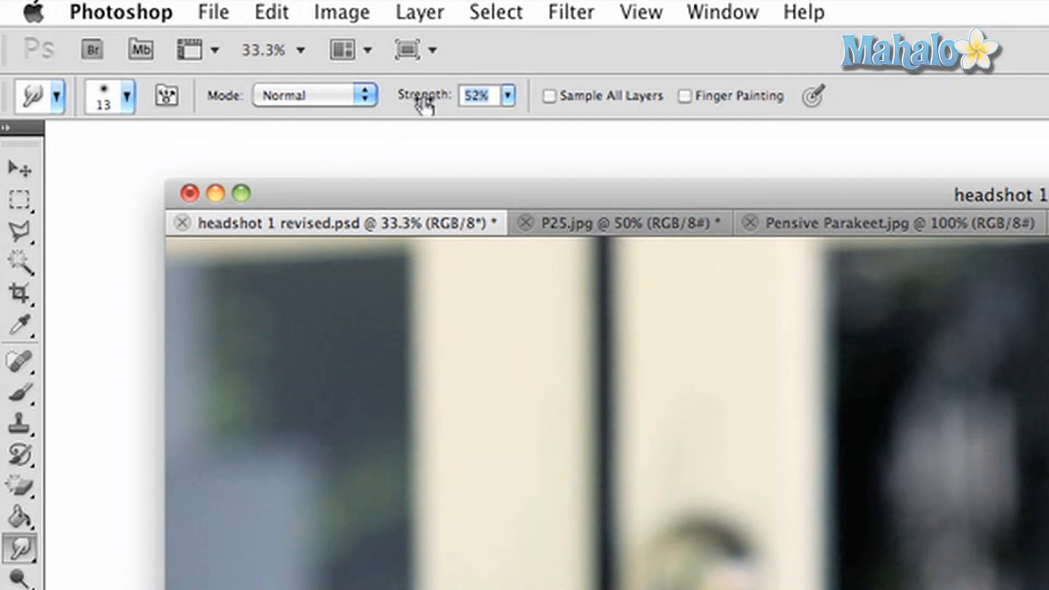